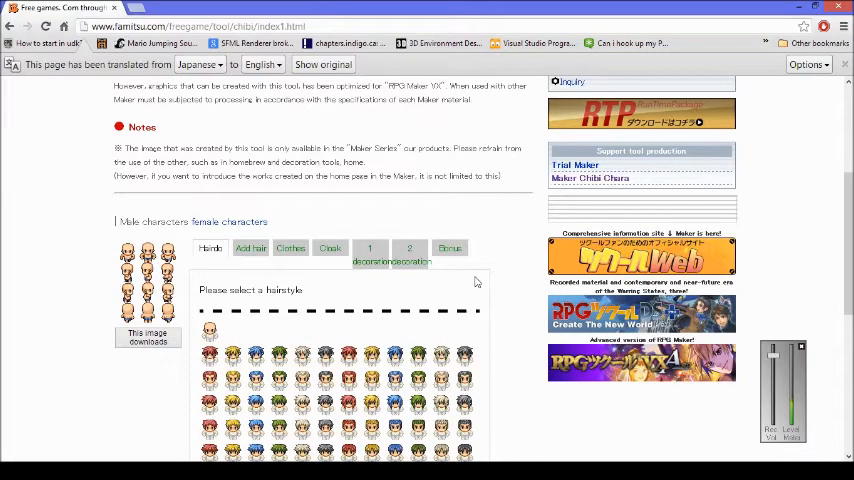
mouse_move(296, 202)
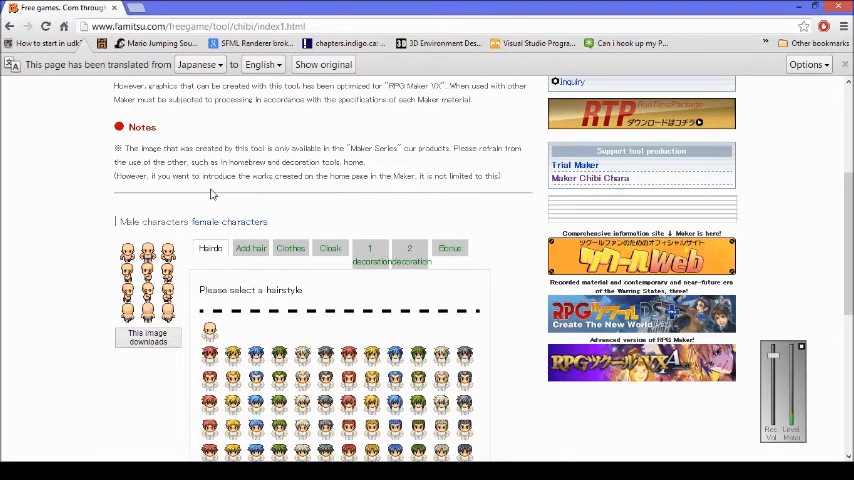
mouse_move(266, 205)
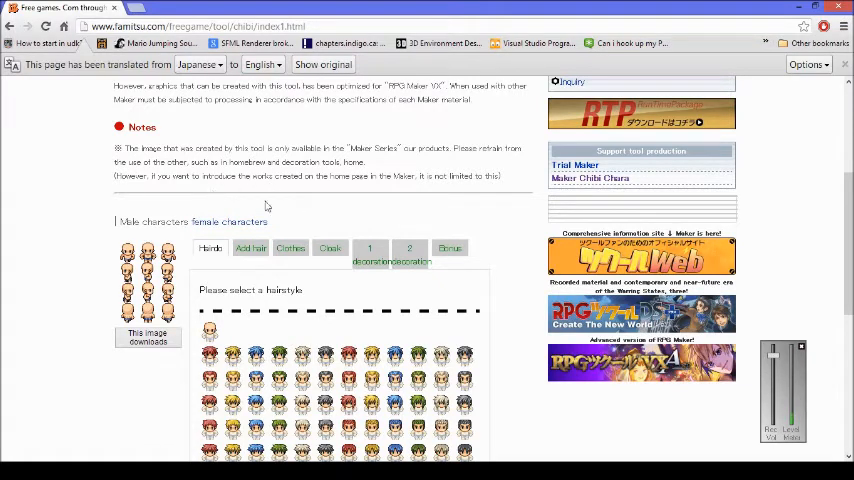
mouse_move(61, 264)
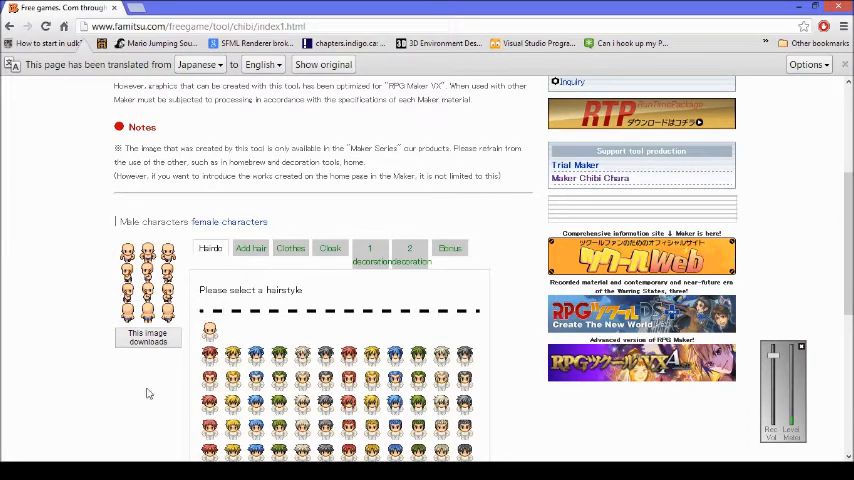
mouse_move(303, 284)
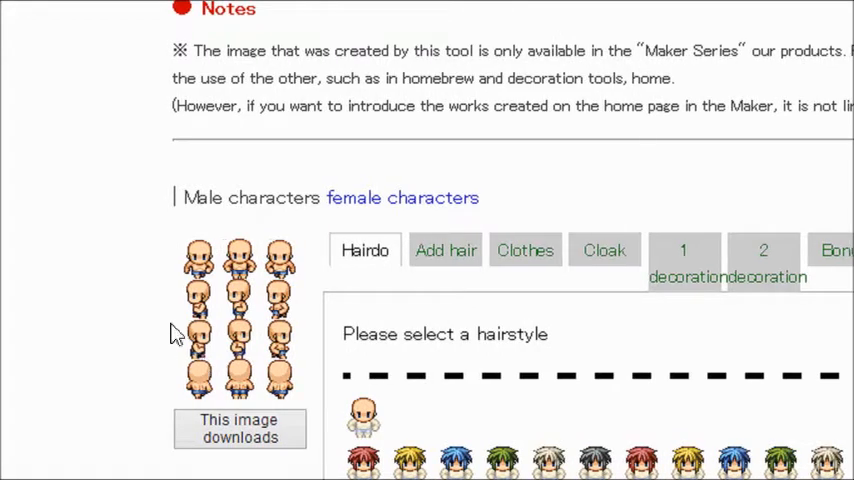
- Scroll the Hairdo options for a white hairstyle, then move on to the clothing choices
scroll(down, 3)
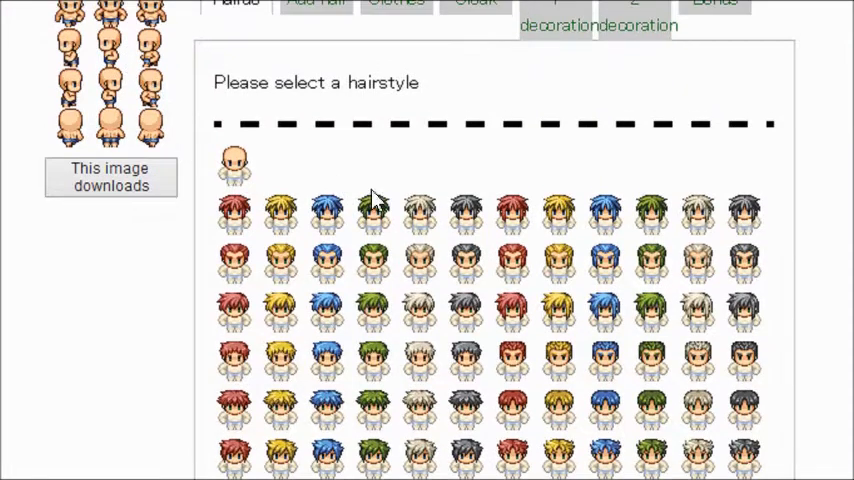
mouse_move(418, 322)
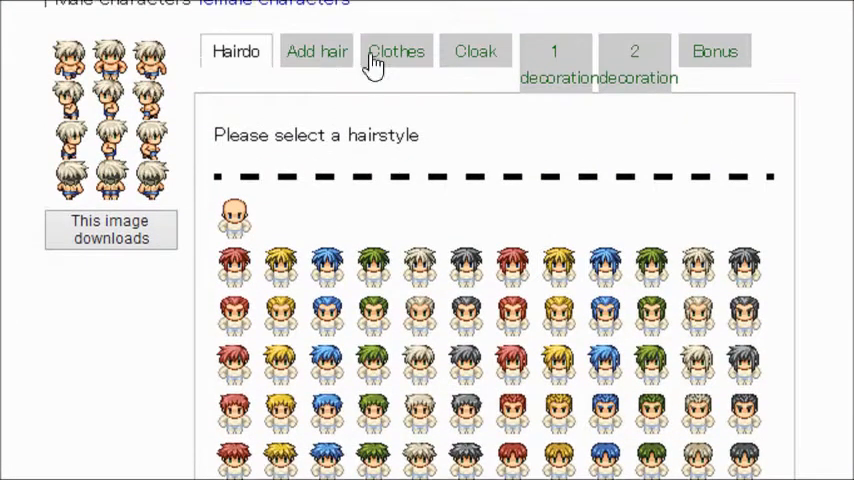
click(396, 51)
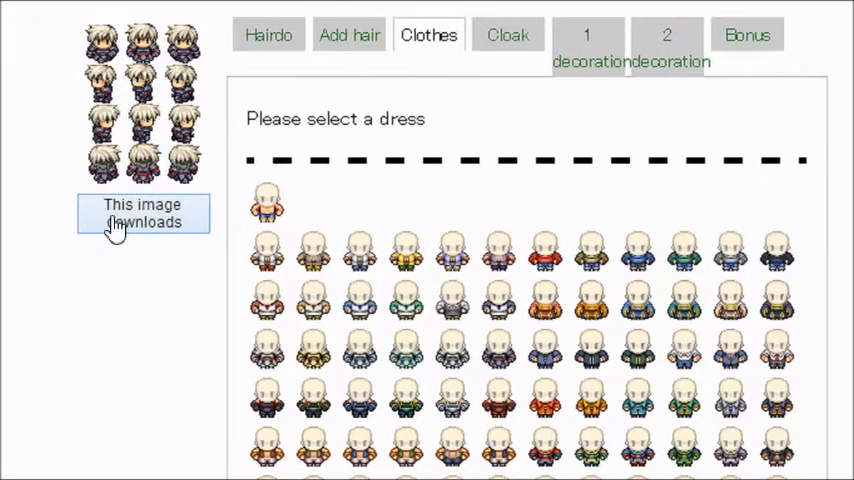
- Download the character sprite sheet into Programming > C++ Projects > Allegro 5 Platformer
click(142, 213)
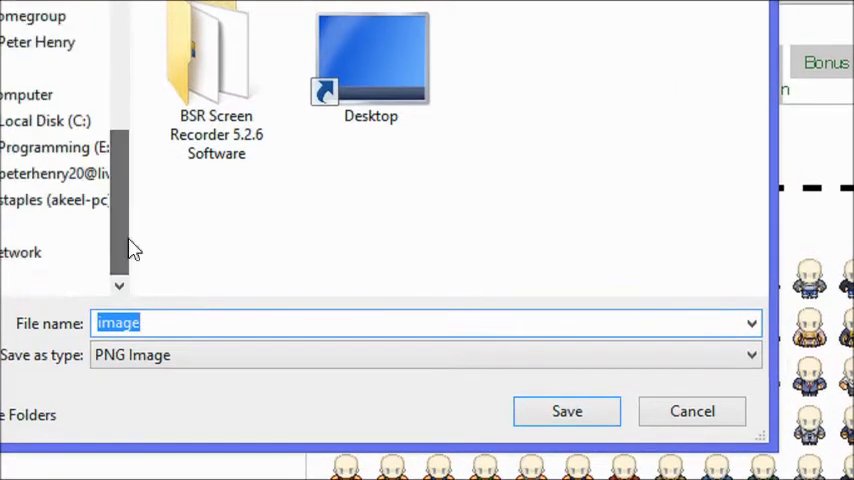
click(54, 147)
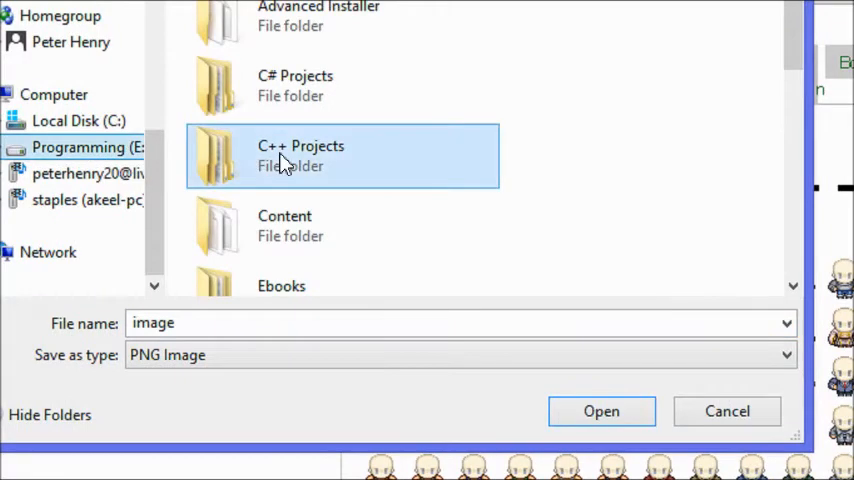
double_click(300, 155)
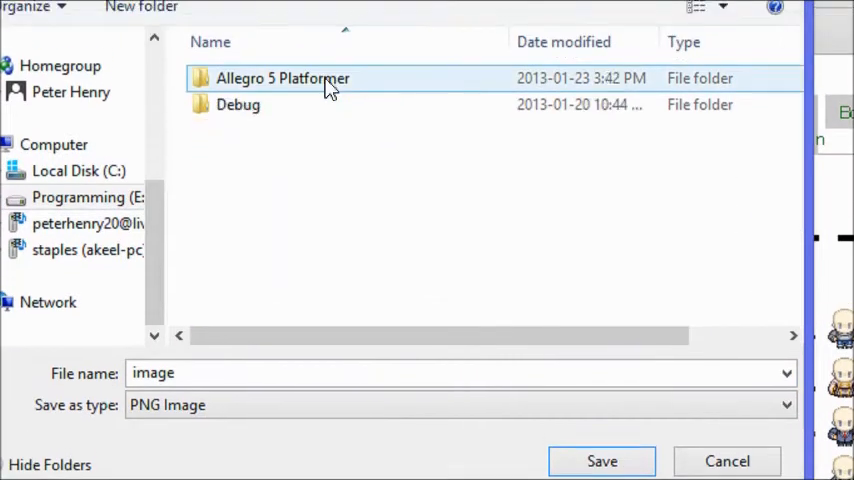
double_click(283, 78)
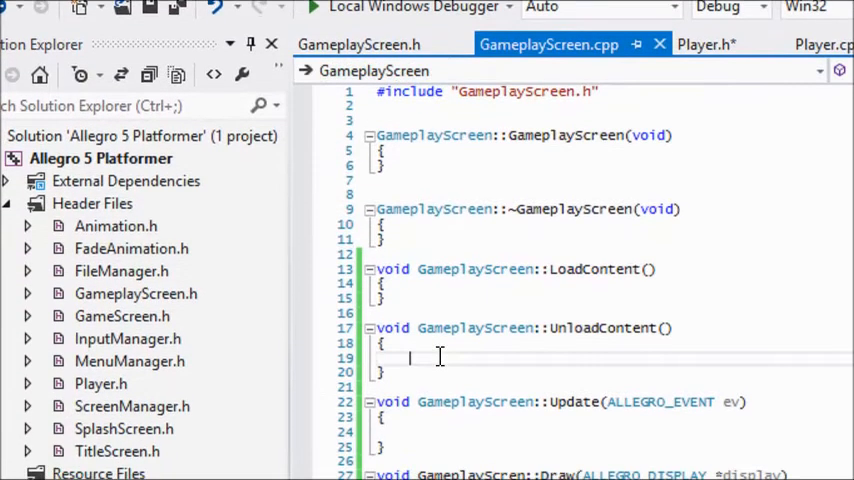
- Add GameScreen::UnloadContent(); to UnloadContent and begin a fileManager call in LoadContent
text(Animation)
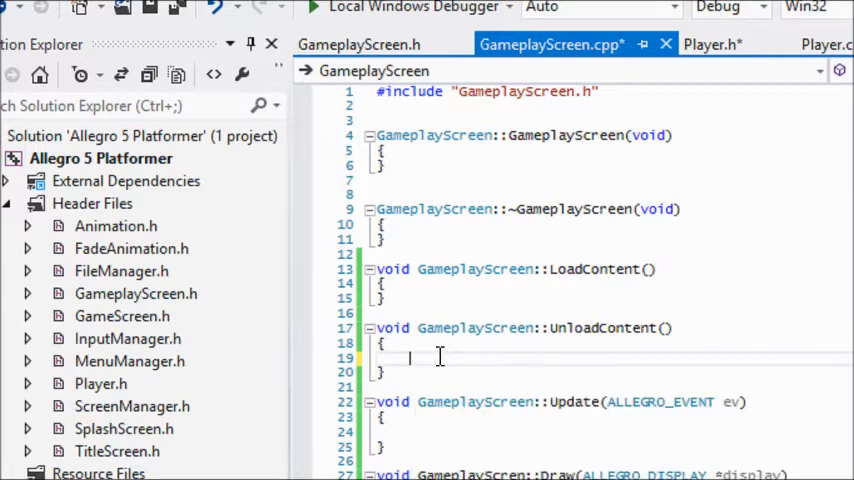
text(GameScreen::UnloadContent();)
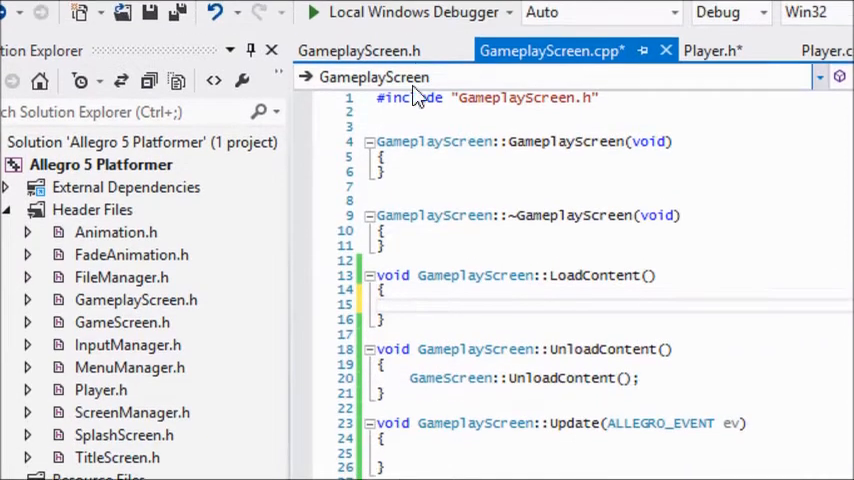
text(f)
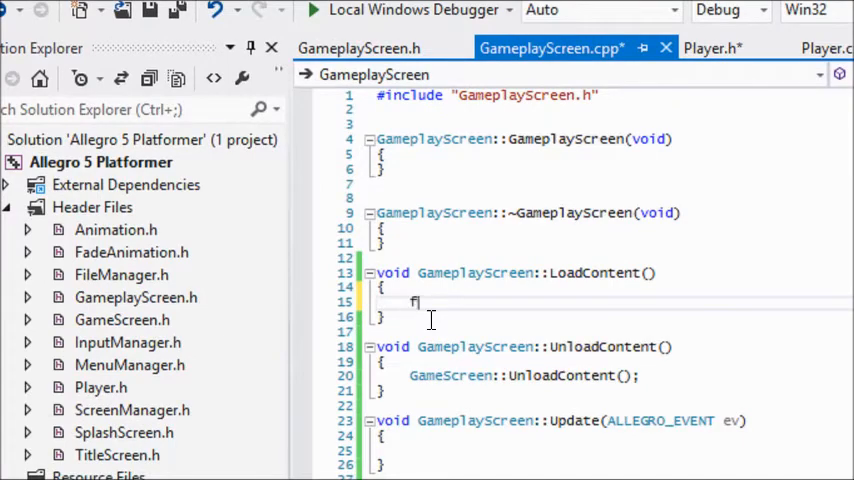
text(ileMan)
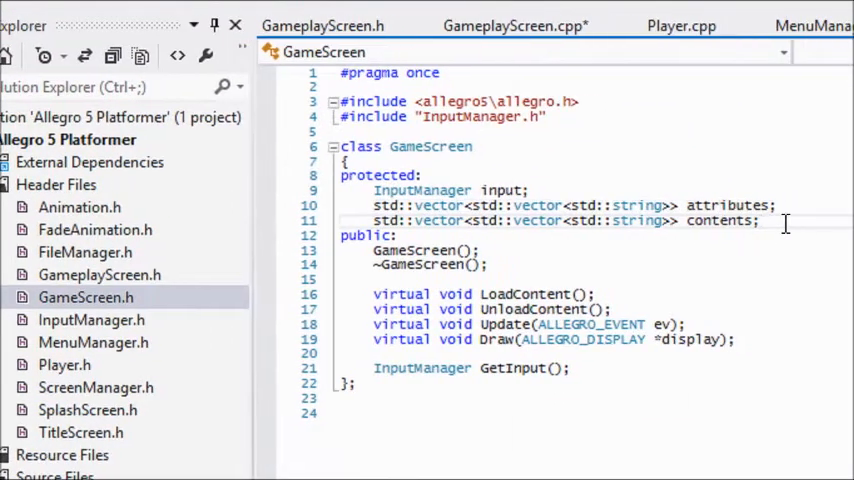
- Add #include "FileManager.h" and a protected FileManager fileManager member to GameScreen.h
text(Fe)
text(#include)
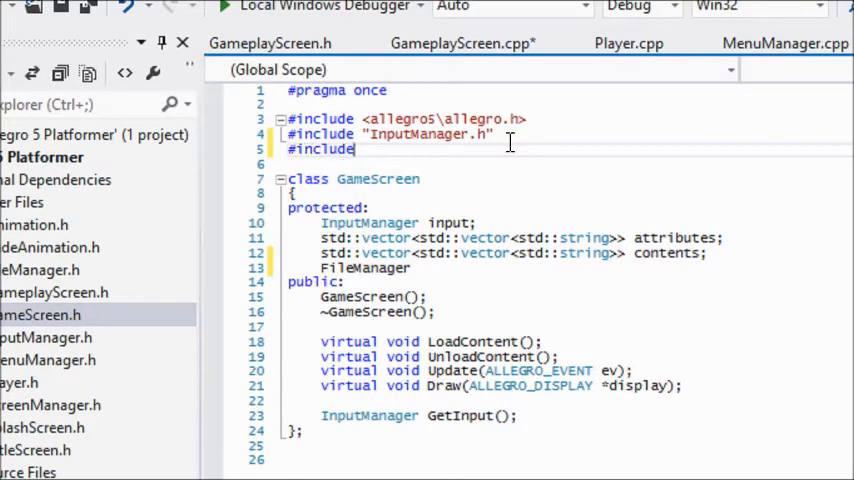
text("FileManager.h")
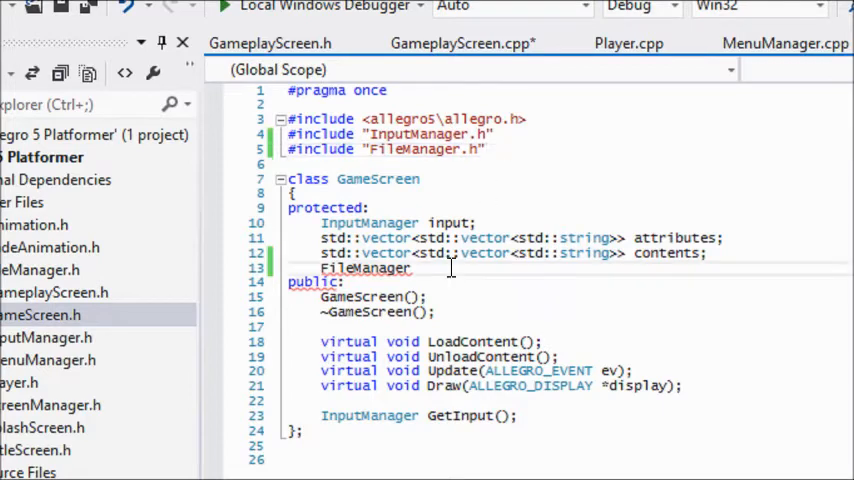
text(fileManager;)
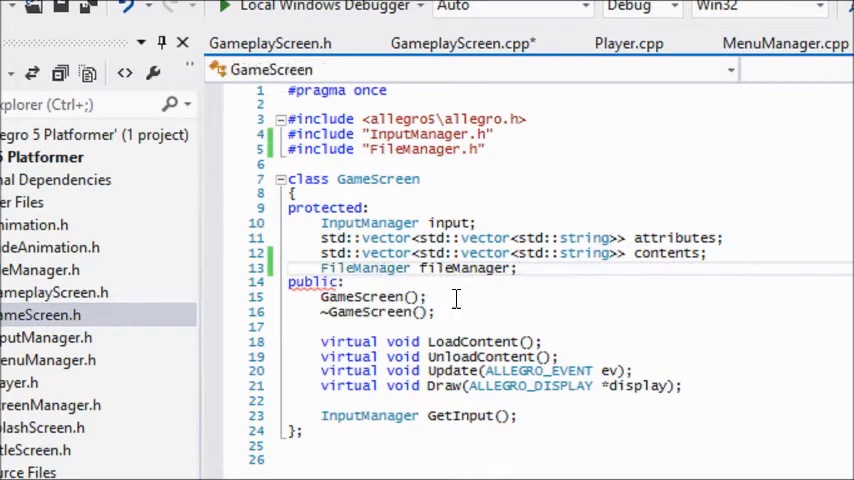
click(461, 70)
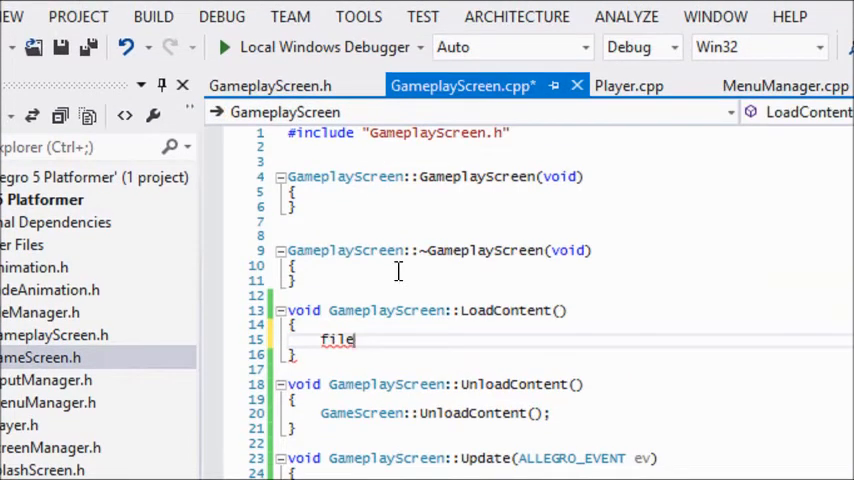
- Review the SplashScreen, TitleScreen and GameplayScreen headers, then return to GameplayScreen.cpp
text(Manager.)
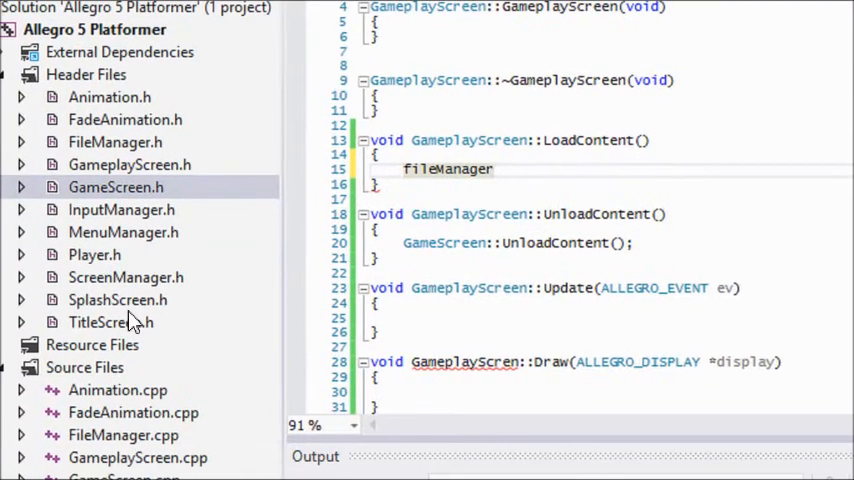
click(118, 299)
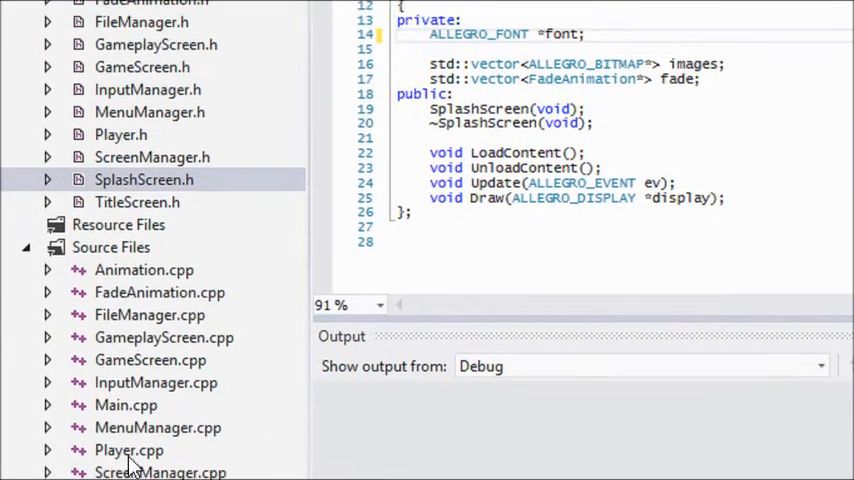
scroll(down, 3)
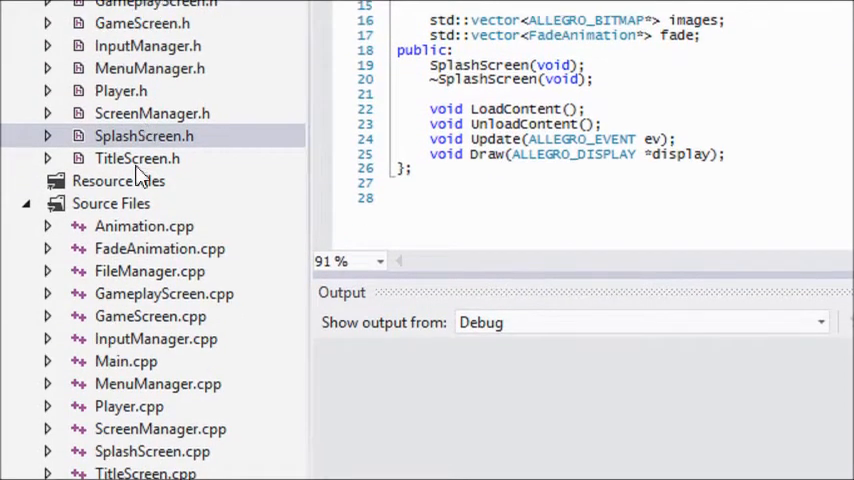
click(137, 158)
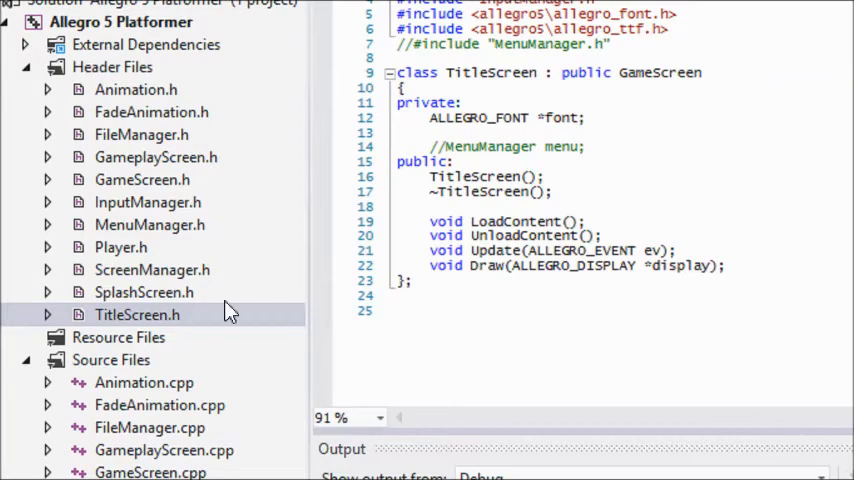
scroll(down, 3)
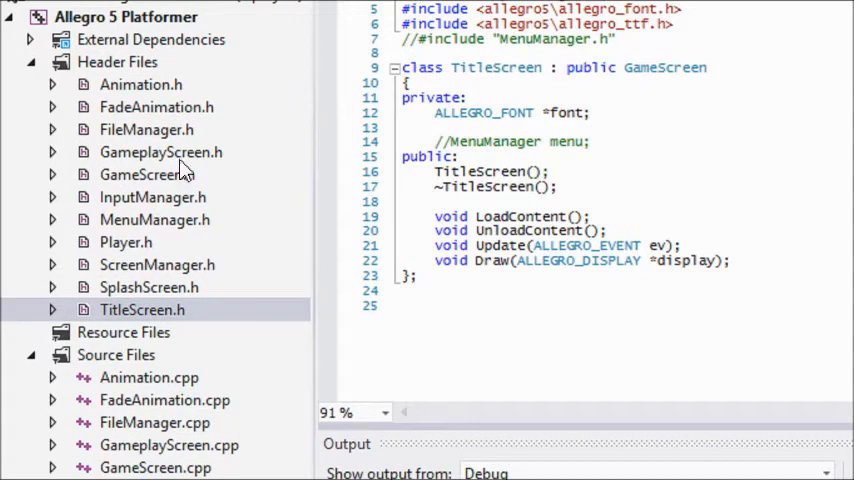
click(161, 151)
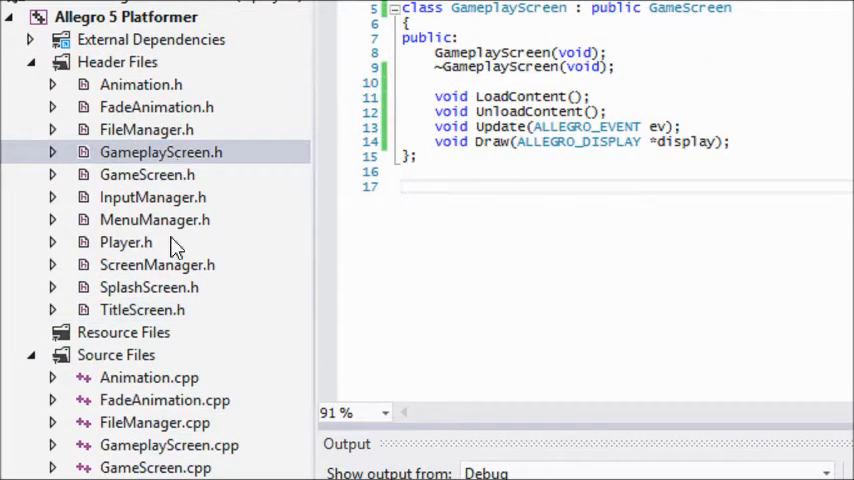
click(169, 404)
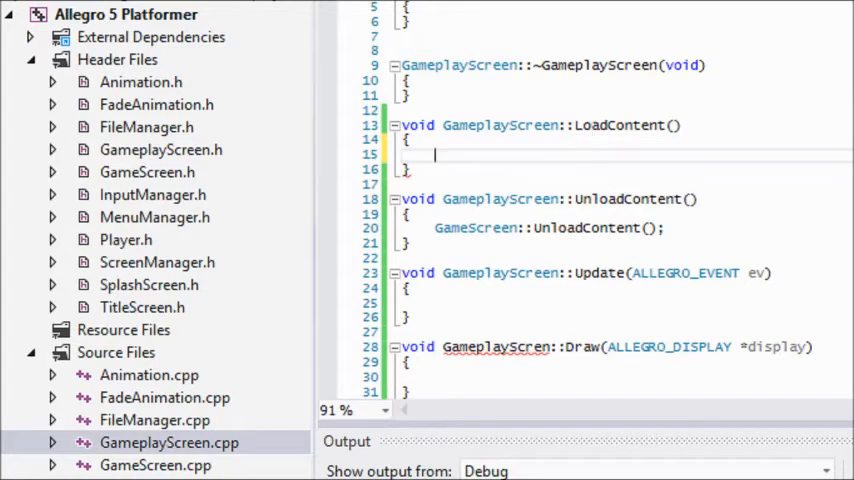
- Add #include "Player.h" and a private Player member to GameplayScreen.h
click(379, 37)
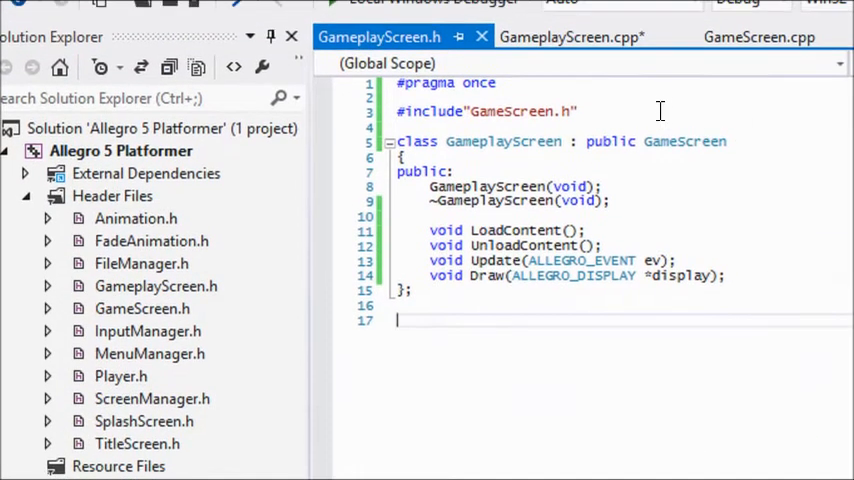
text(#in)
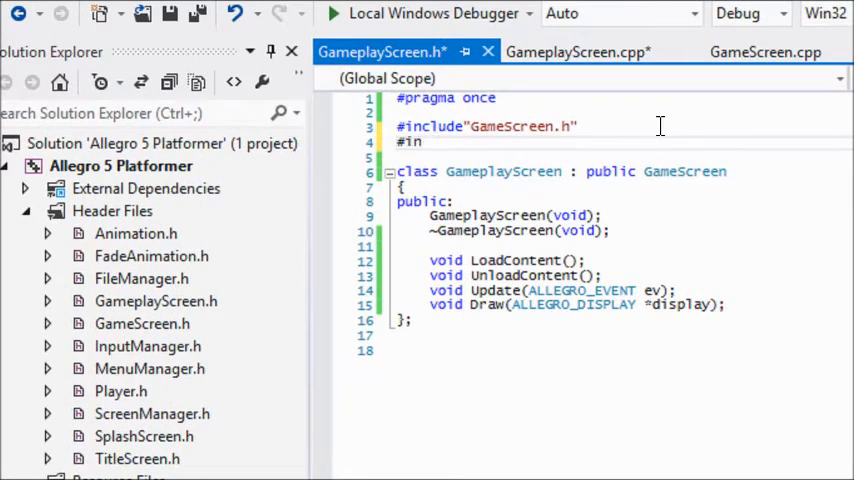
text(clude"Player.h)
text(private:)
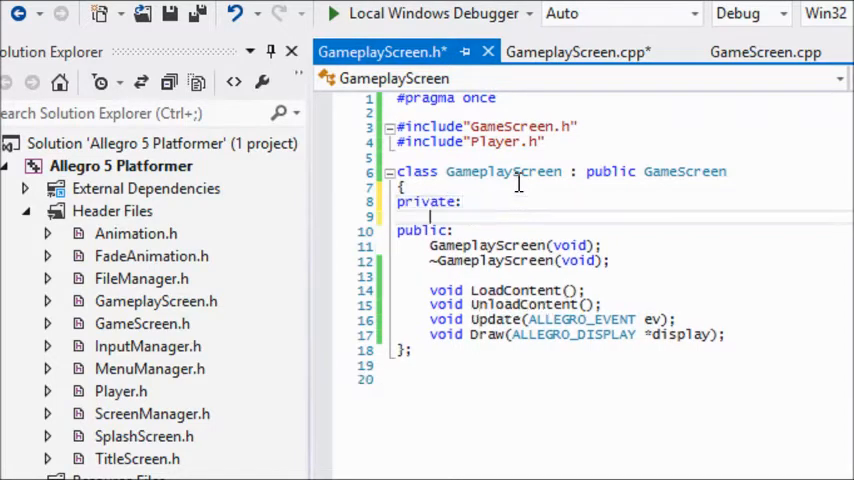
text(Plahy)
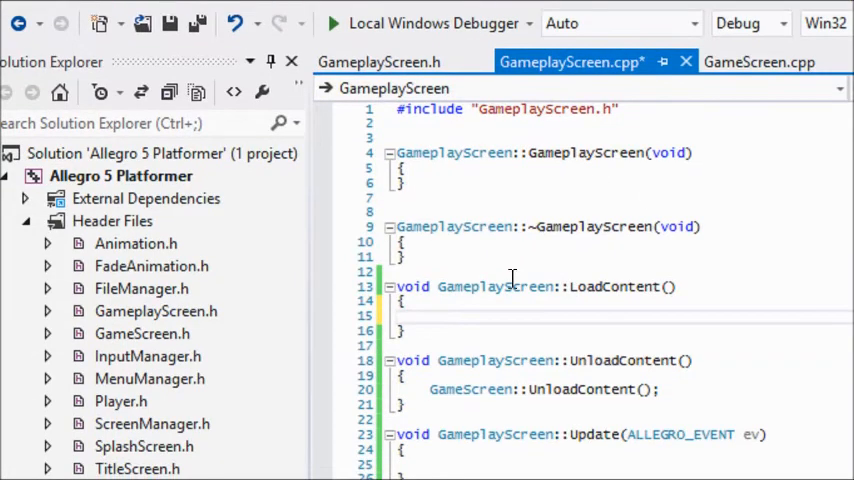
- Call player.LoadContent(), player.UnloadContent() and player.Update(ev, input) in the matching functions
text(player.LoadContent()
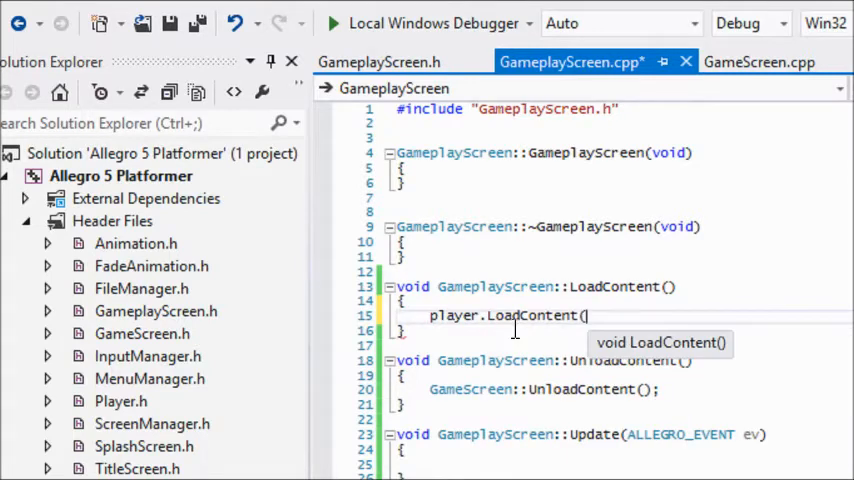
text();)
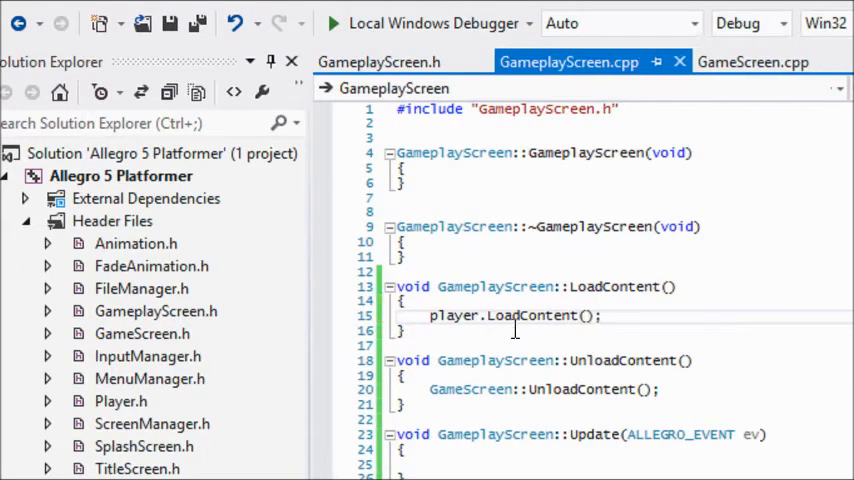
text(player.UnloadContent();)
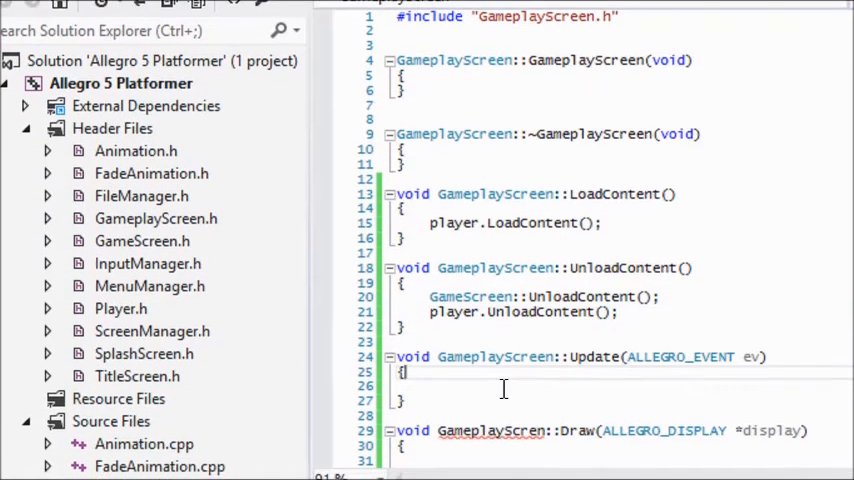
text(player.Update()
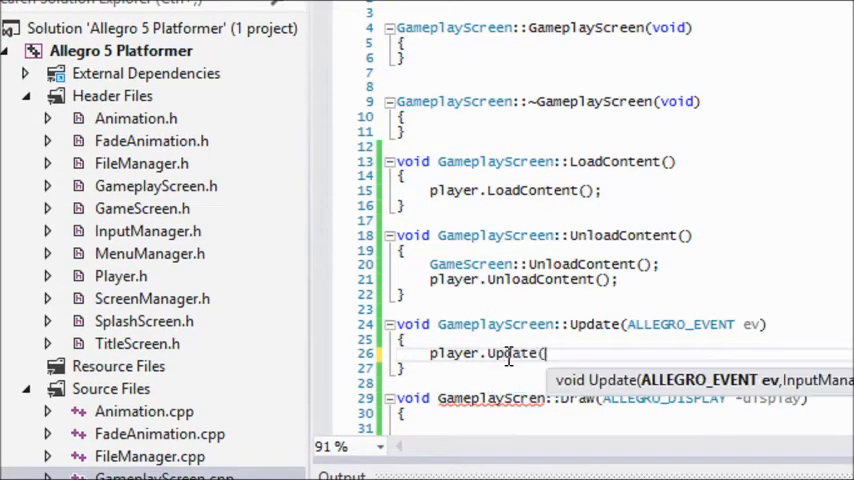
text(ev, I)
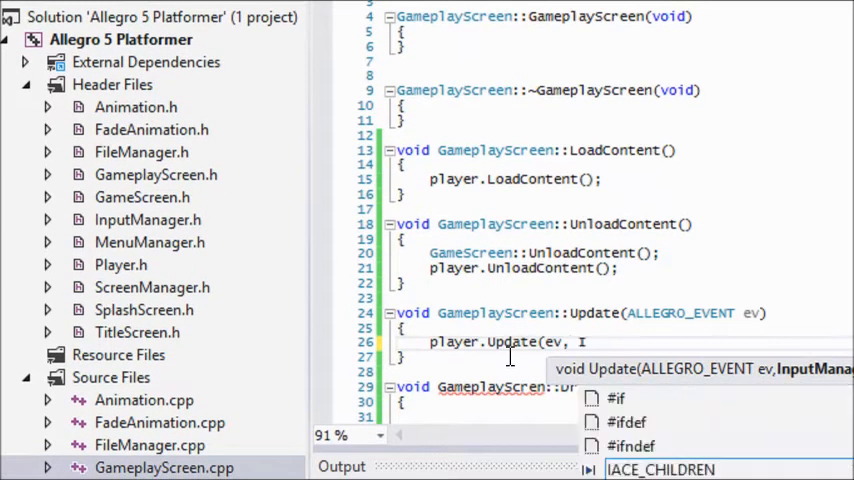
text(input);)
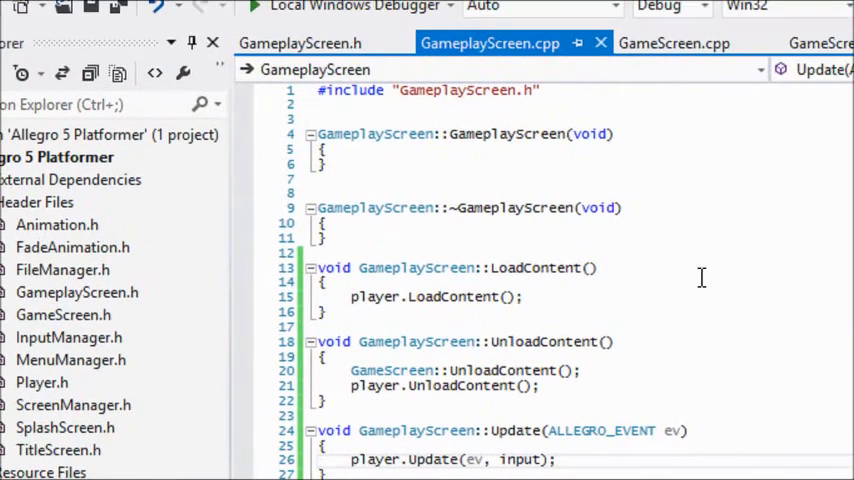
scroll(down, 3)
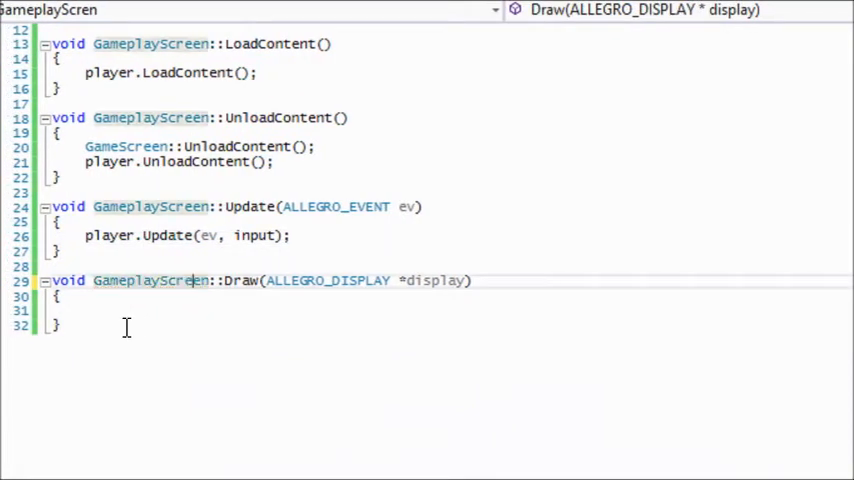
- Add player.Draw(display); to GameplayScreen's Draw function
text(player.Dr)
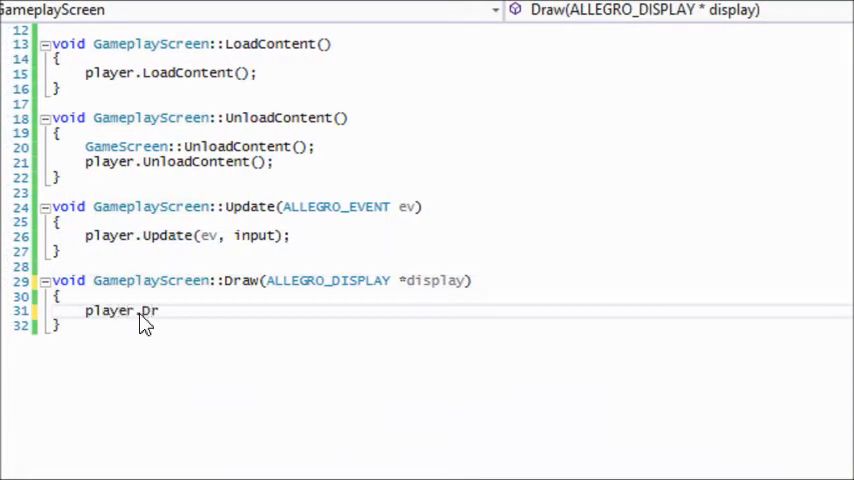
text(ra)
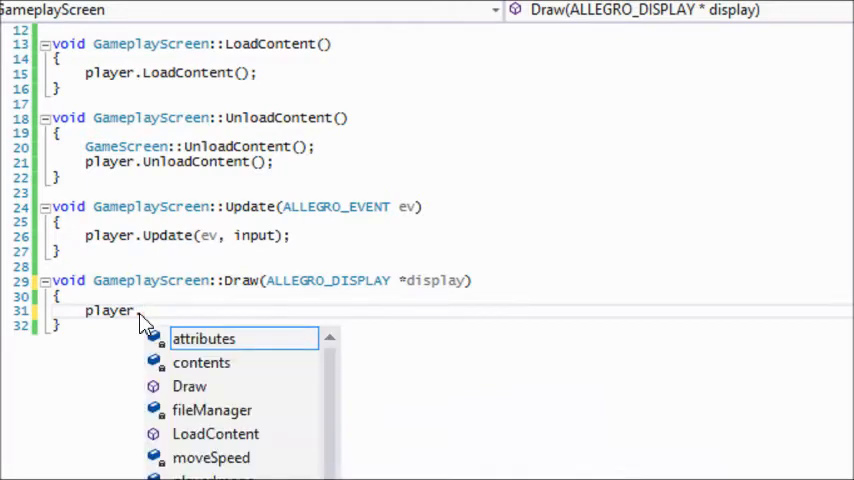
text(.Draw(dis)
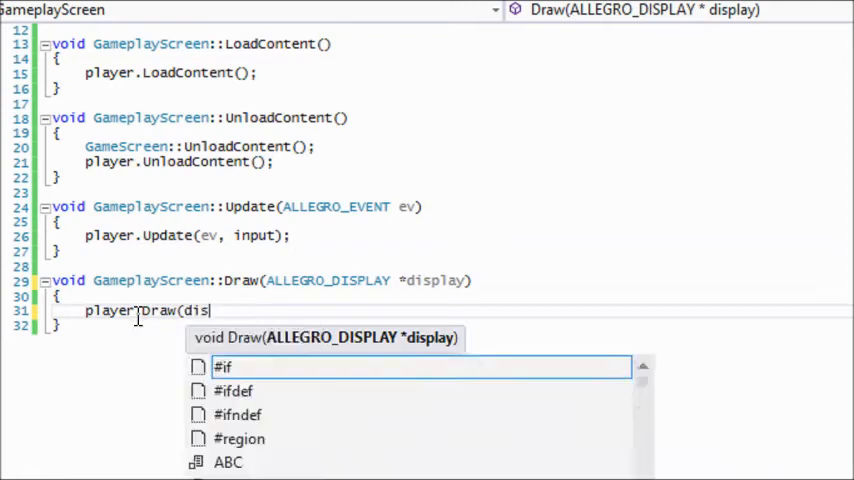
key(Escape)
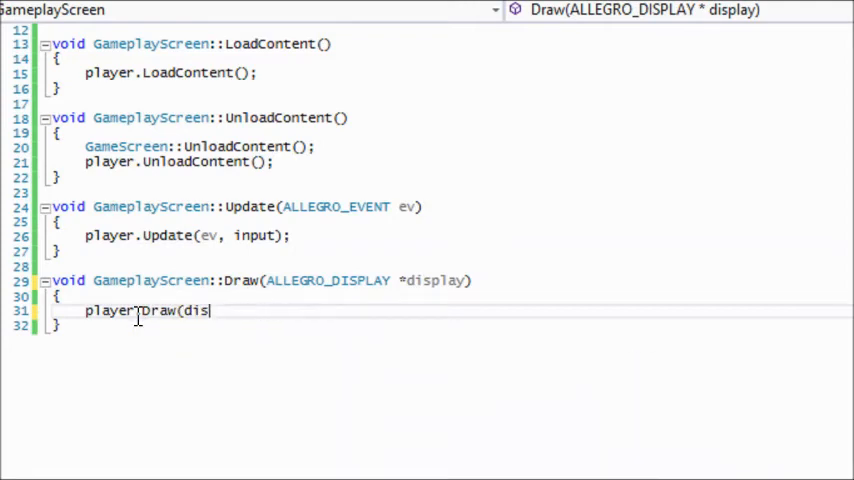
text(play);)
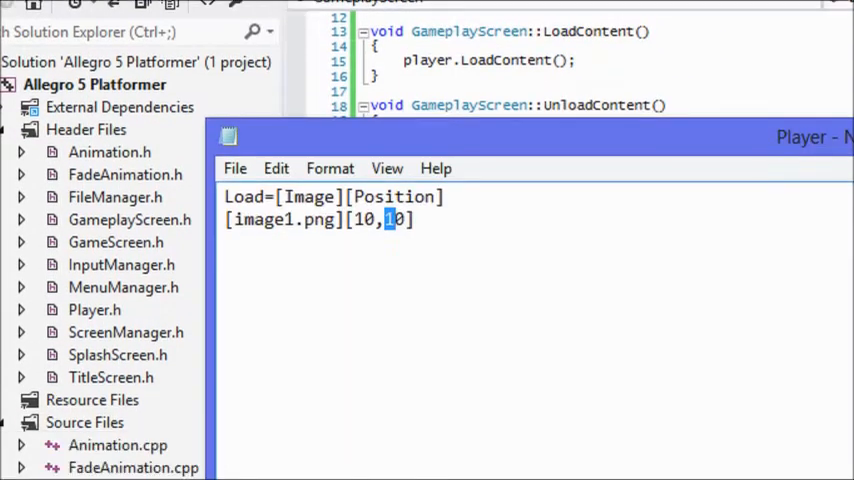
- Open the Menus file in Notepad and change New Game's target to GameplayScreen
click(235, 167)
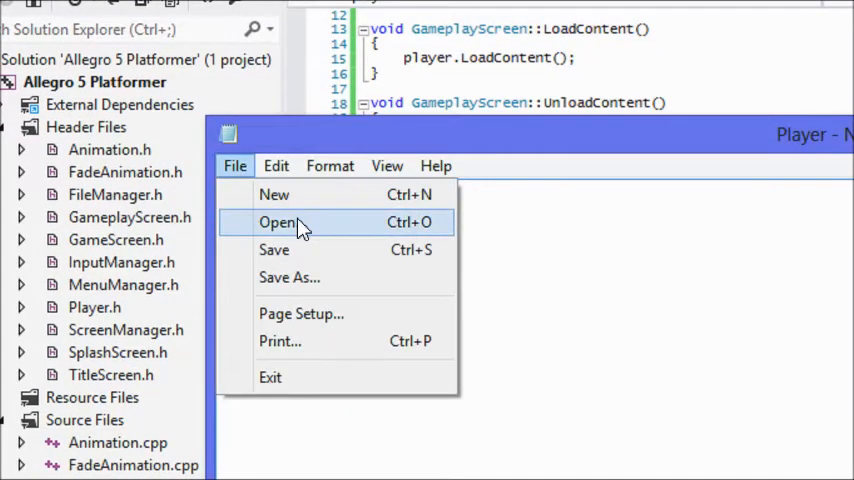
click(278, 222)
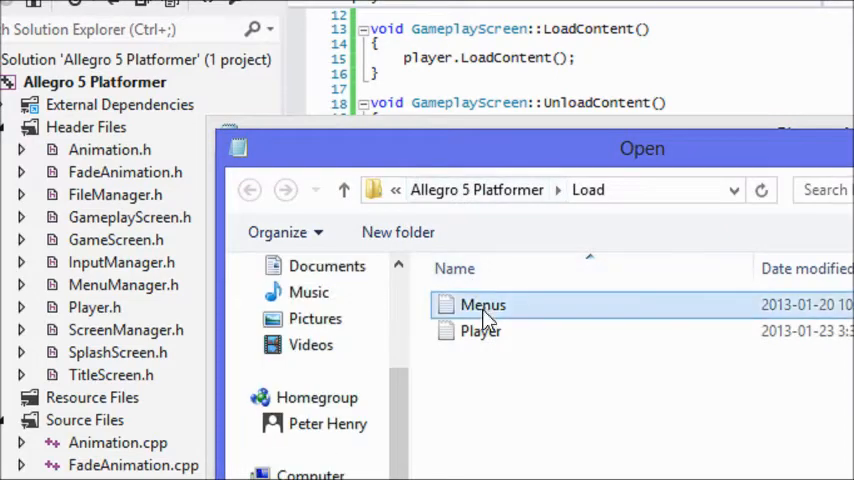
double_click(483, 305)
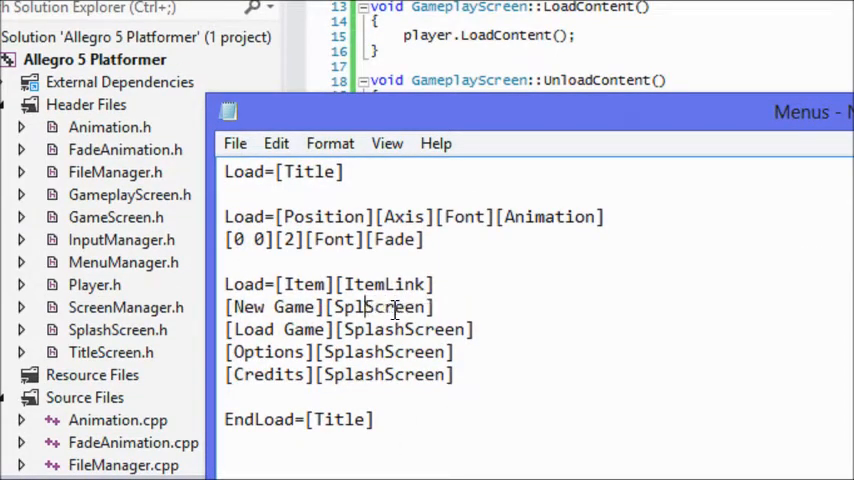
text(GameplayScreen)
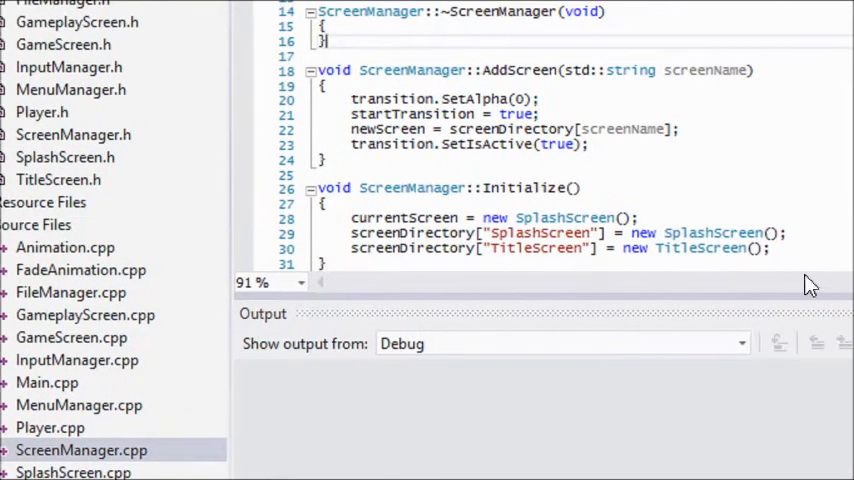
- Add screenDirectory["GameplayScreen"] = new GameplayScreen(); inside ScreenManager::Initialize
text(screen)
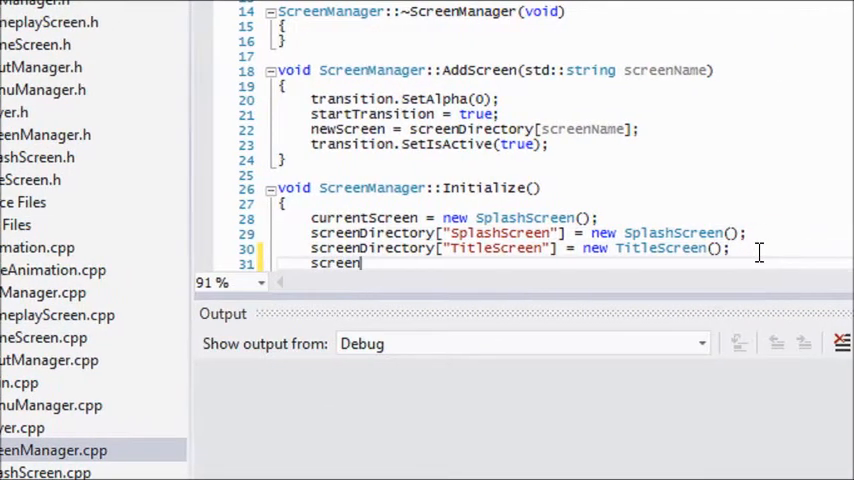
text(screen)
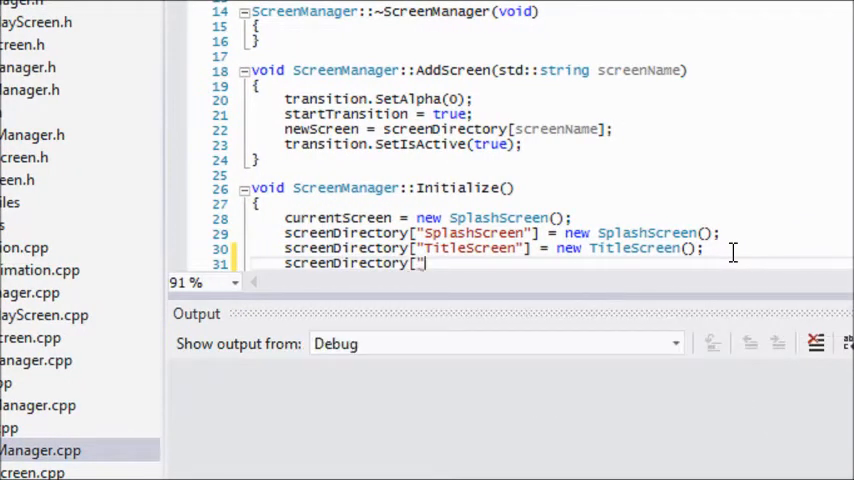
text(Gameplay)
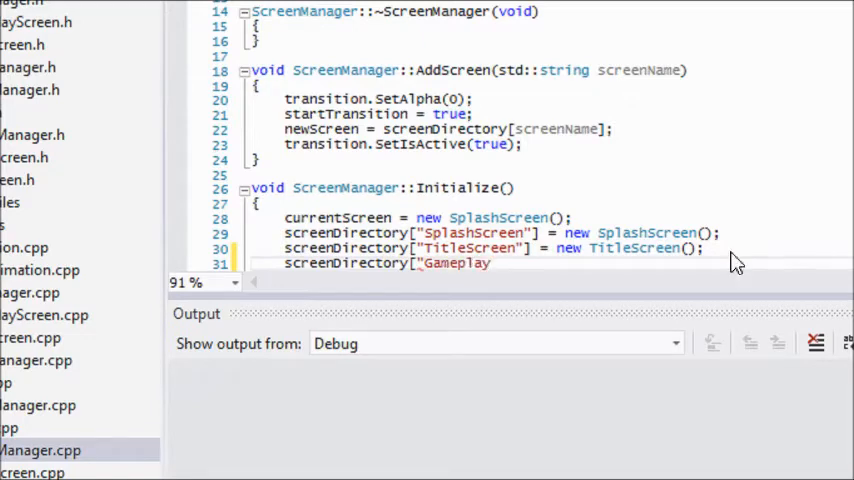
text(Screen"])
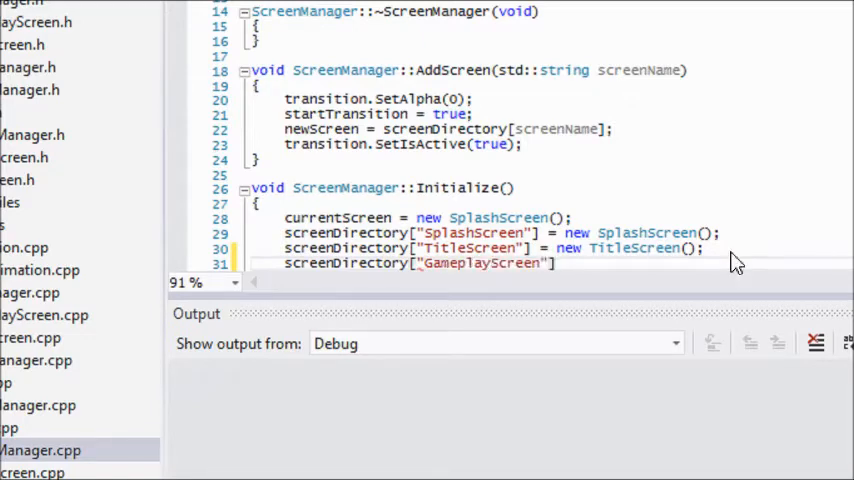
text(GameScreen)
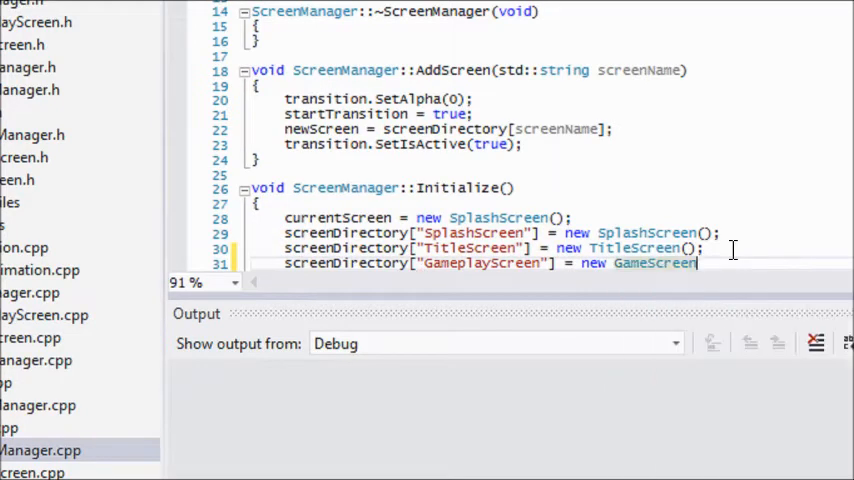
key(Backspace)
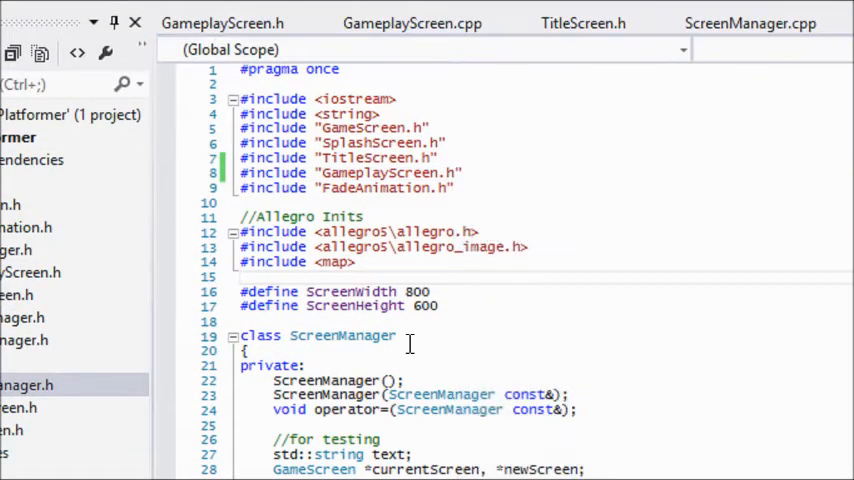
mouse_move(414, 352)
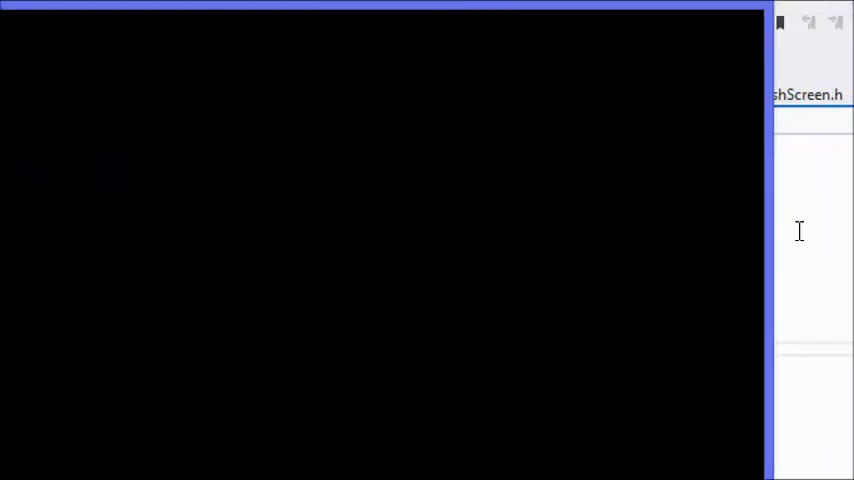
- Bring the running platformer game window into focus during debugging
click(264, 101)
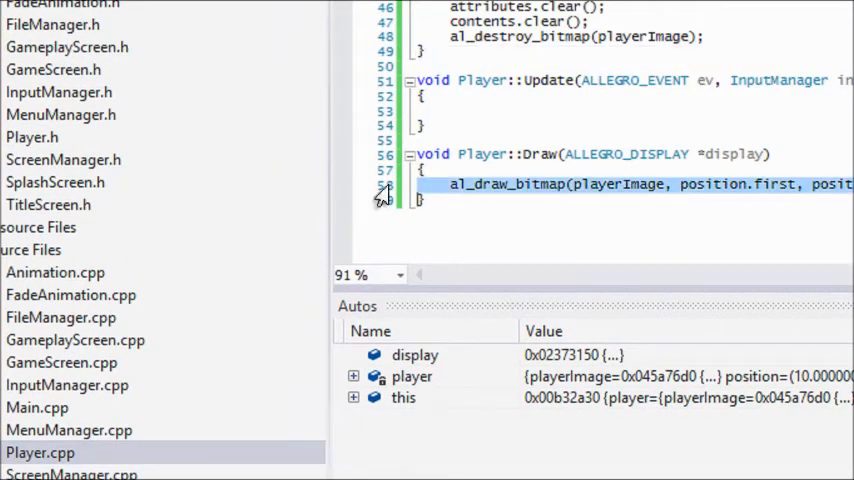
- Break at Player.cpp line 58, check position in Autos, and review LoadContent's position parsing
click(342, 186)
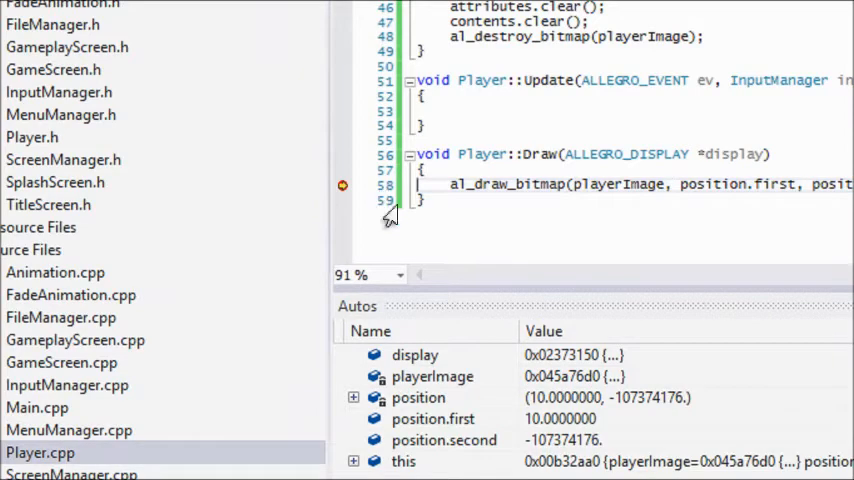
scroll(down, 3)
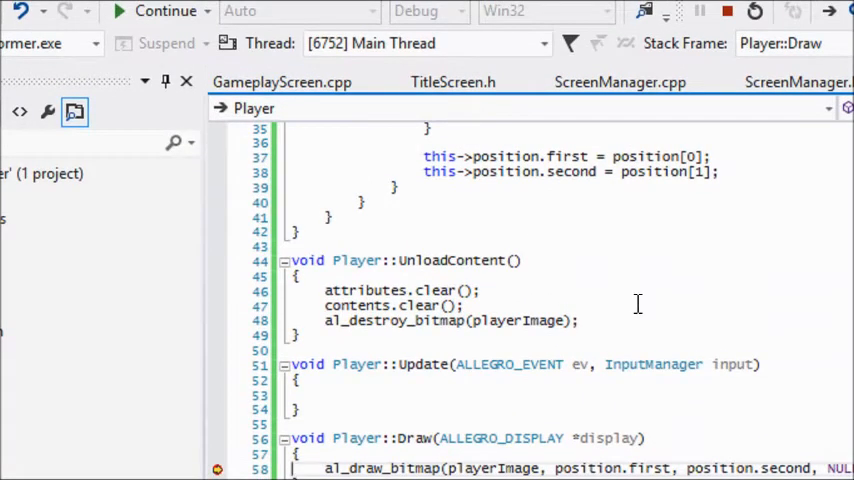
scroll(up, 3)
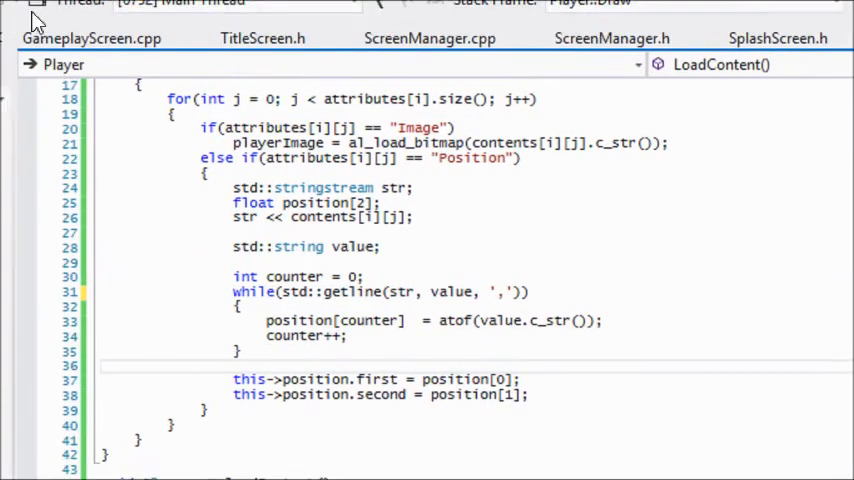
- Stop debugging the running platformer from the DEBUG menu
click(82, 27)
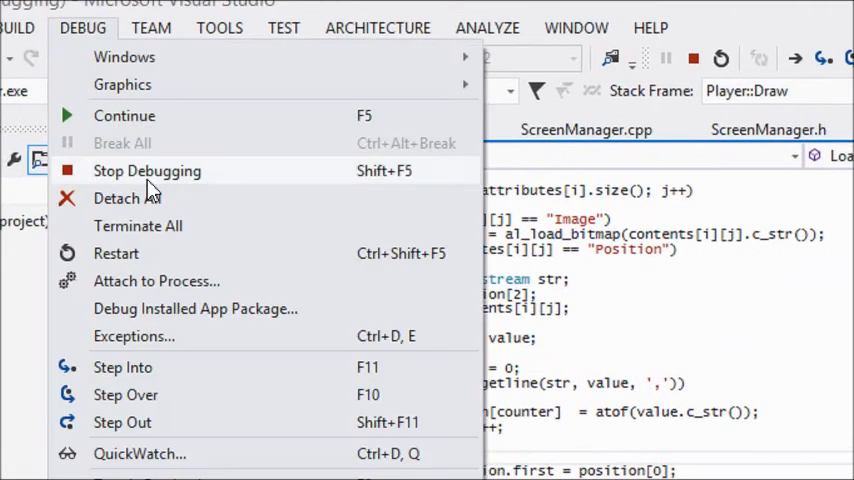
click(147, 170)
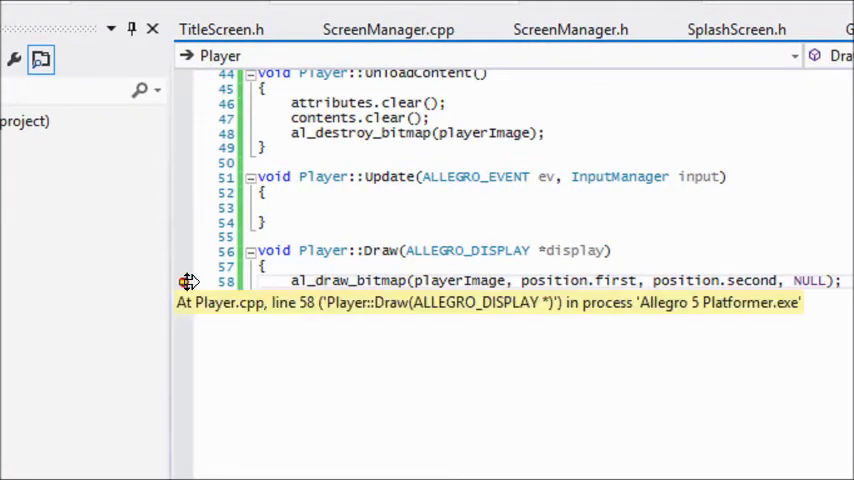
mouse_move(468, 347)
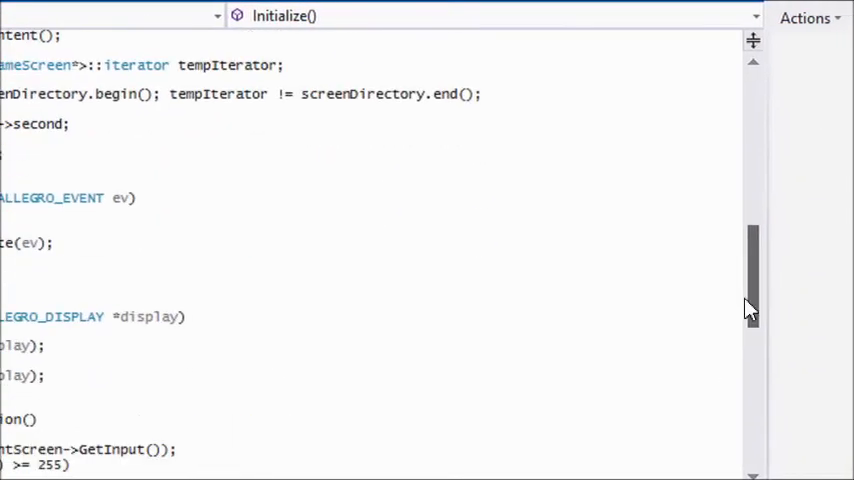
- Replace 'new SplashScreen()' with currentScreen = screenDirectory["SplashScreen"]; after the directory entries
scroll(down, 3)
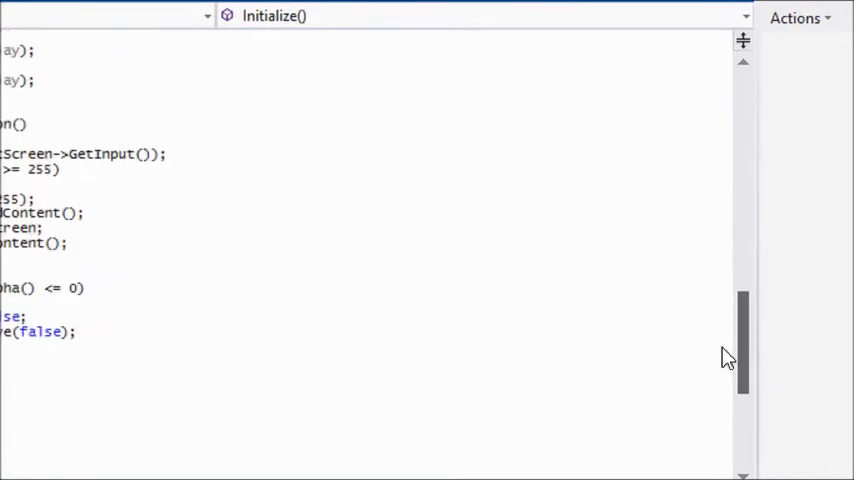
scroll(up, 3)
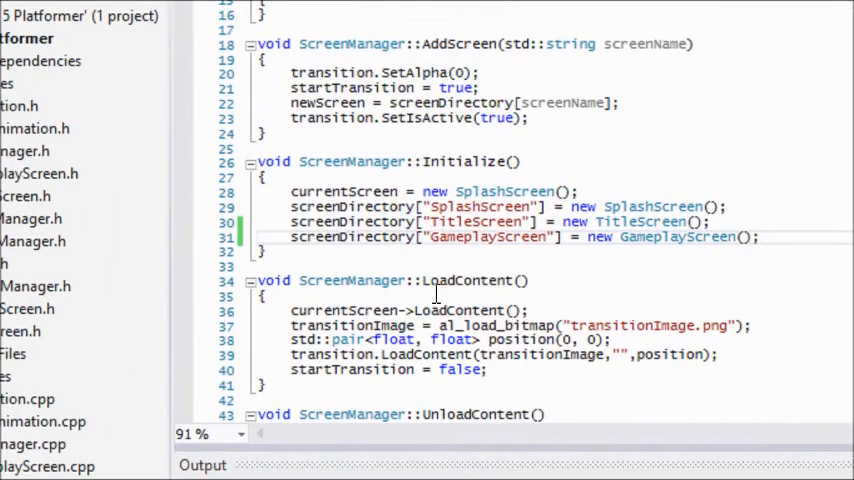
mouse_move(485, 279)
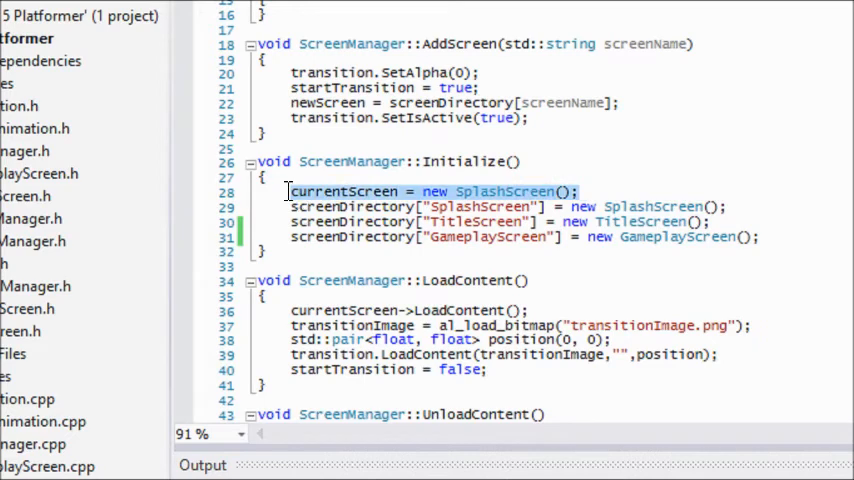
mouse_move(360, 237)
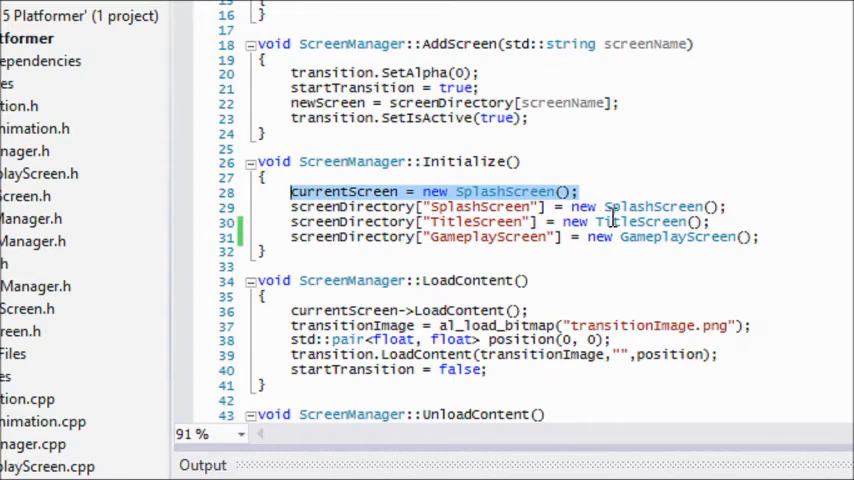
key(Delete)
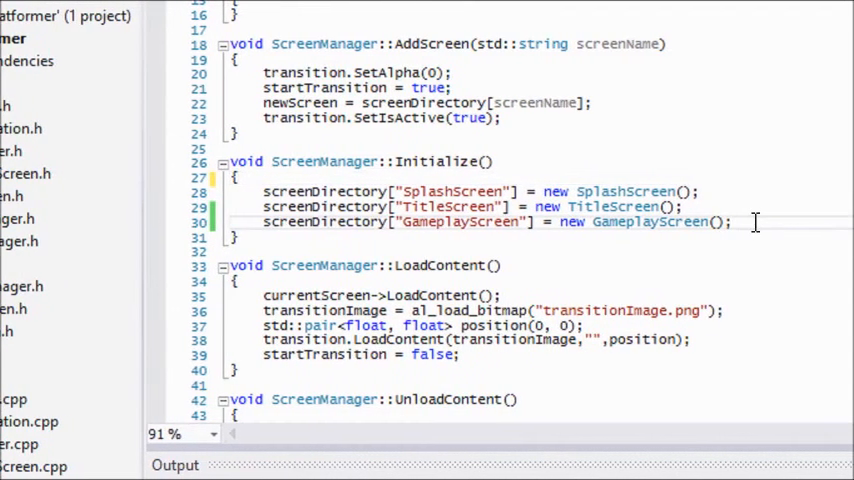
text(currentScreen =)
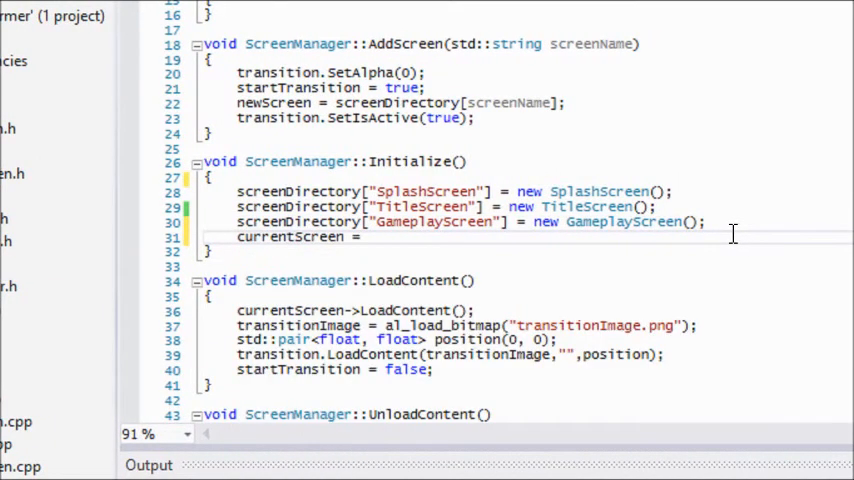
text(screenDirectory[)
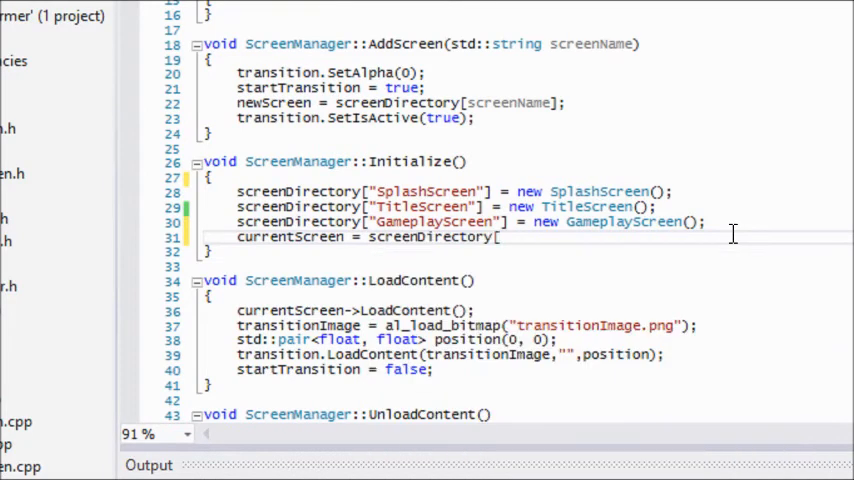
text("Spl)
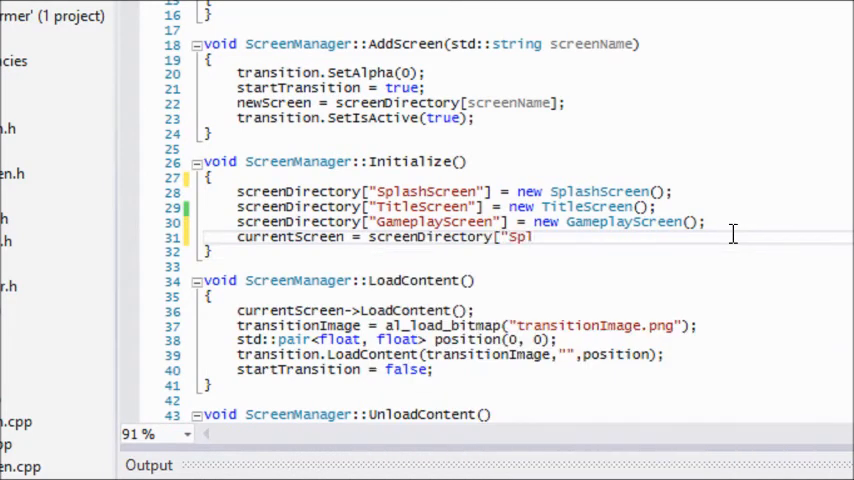
text(ashScreen])
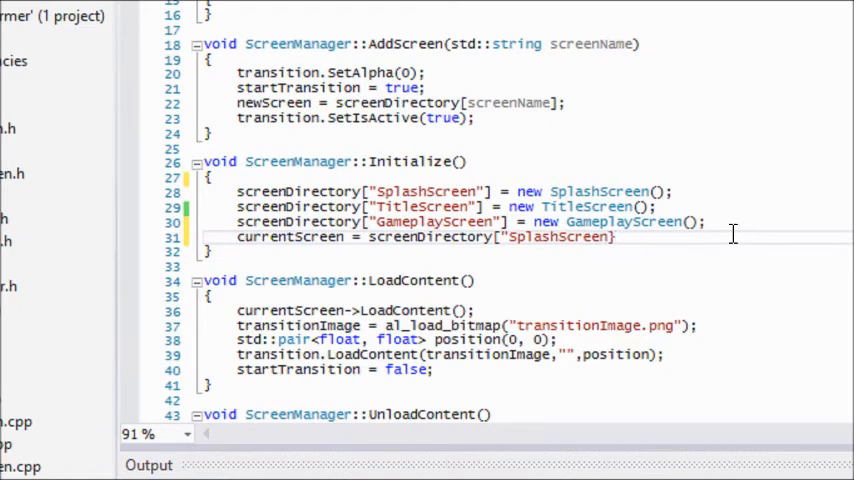
text(;)
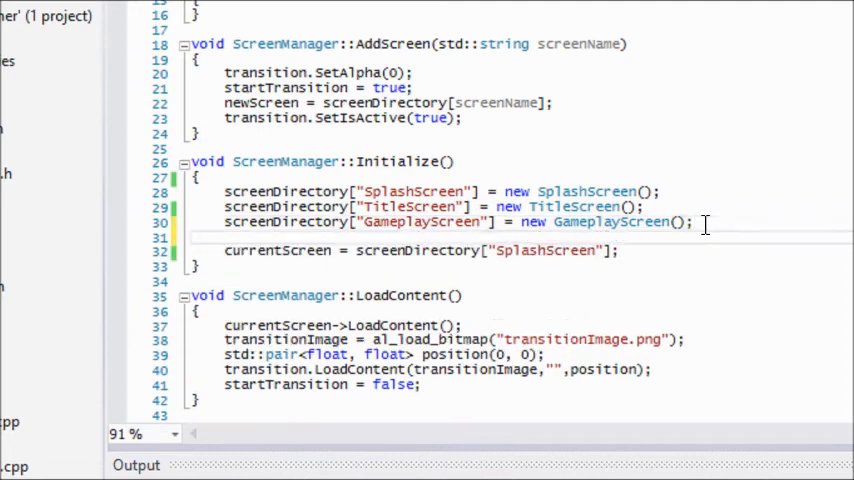
mouse_move(627, 207)
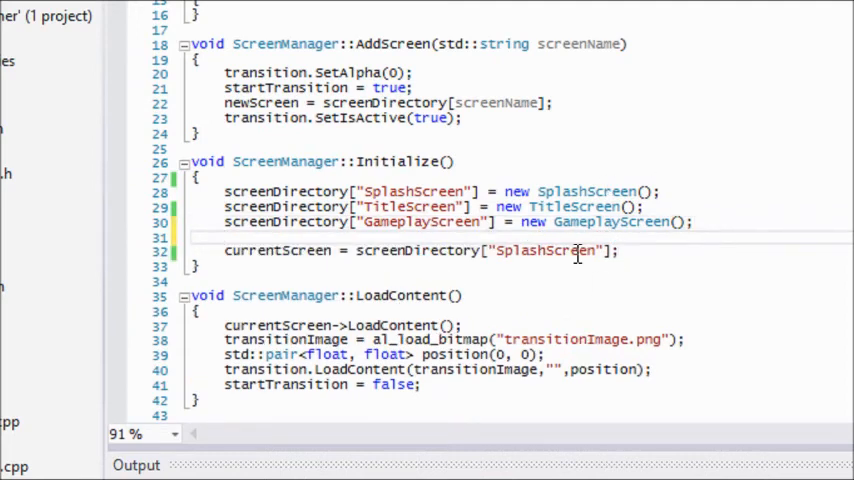
scroll(up, 3)
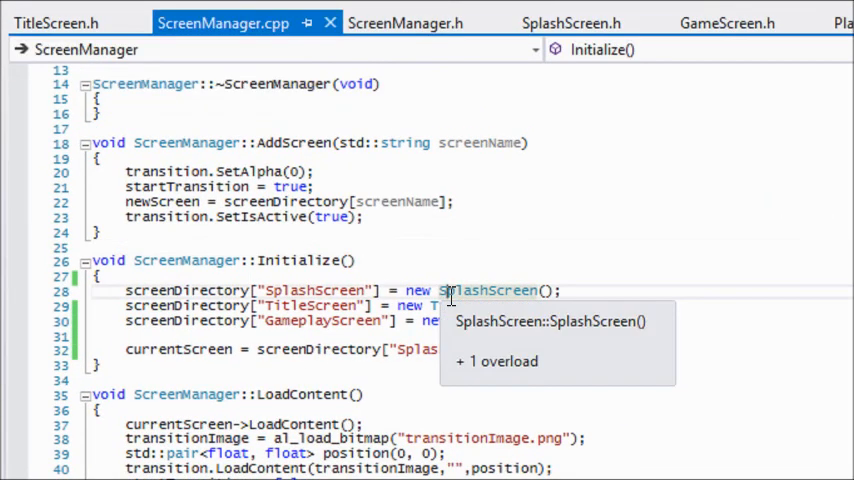
click(303, 348)
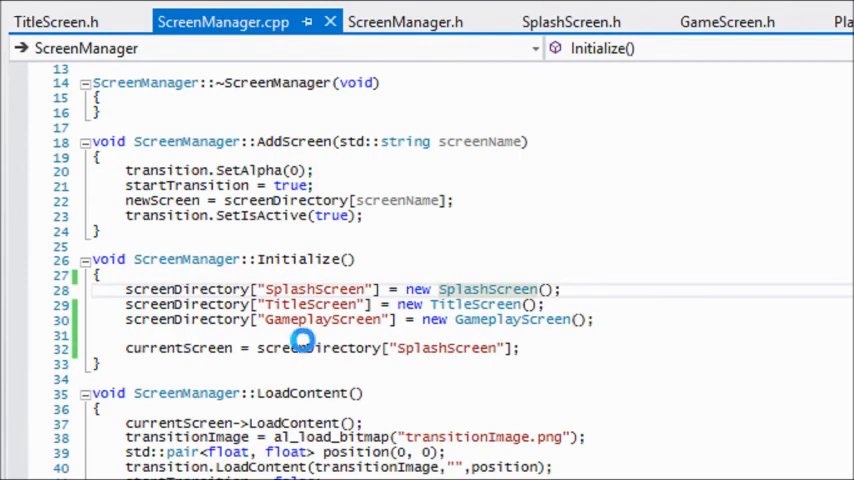